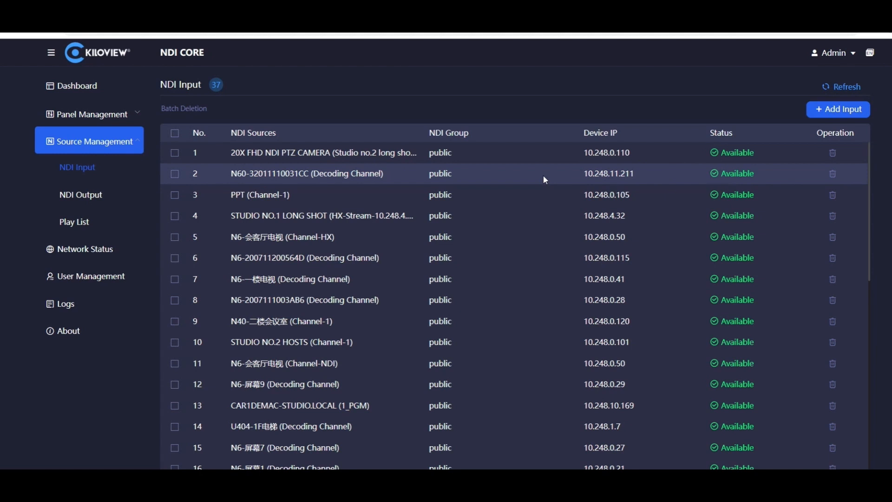
mouse_move(90, 195)
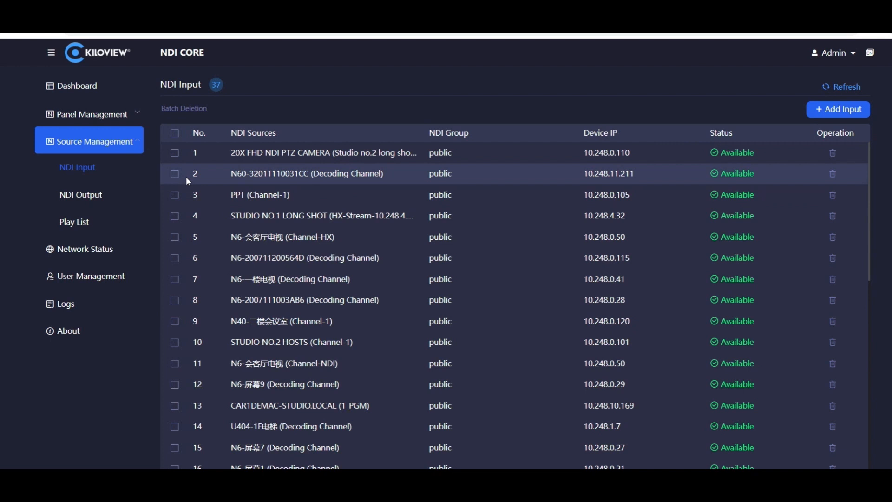
Step: Review the 37 NDI input sources, then show the 32-channel NDI Output list
scroll(down, 3)
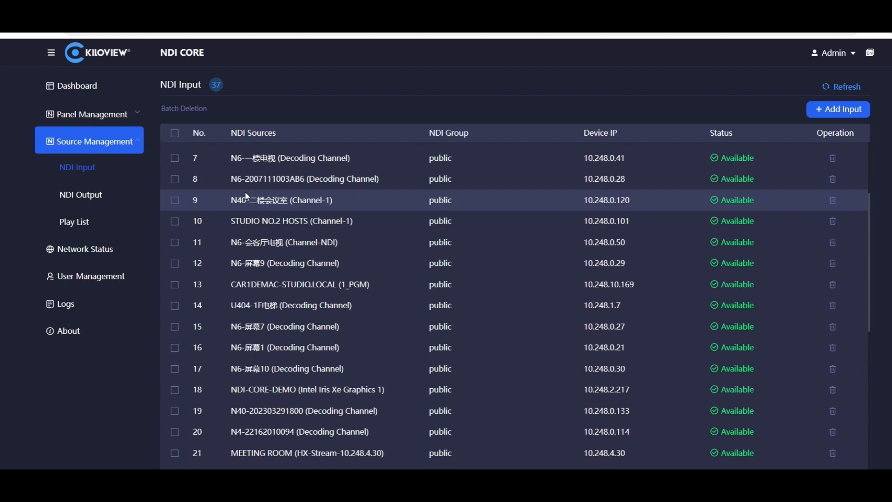
click(81, 195)
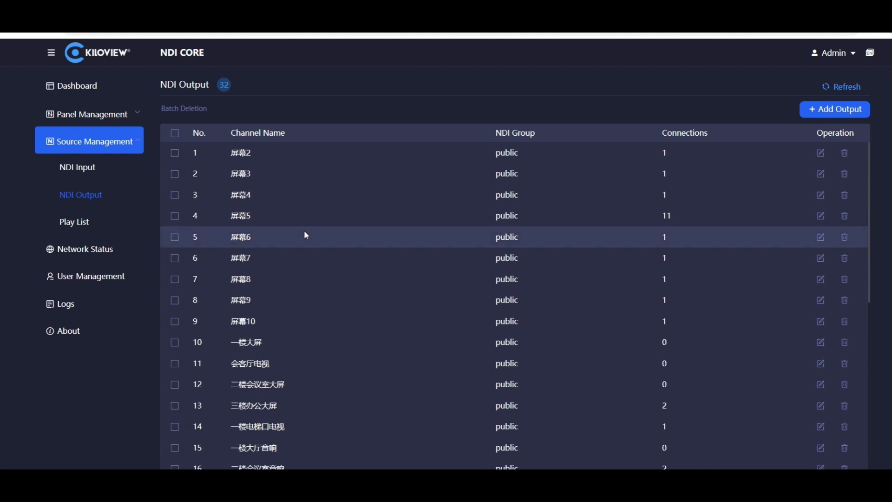
Step: Review the 32 NDI output channels, then show the Play List page
scroll(down, 3)
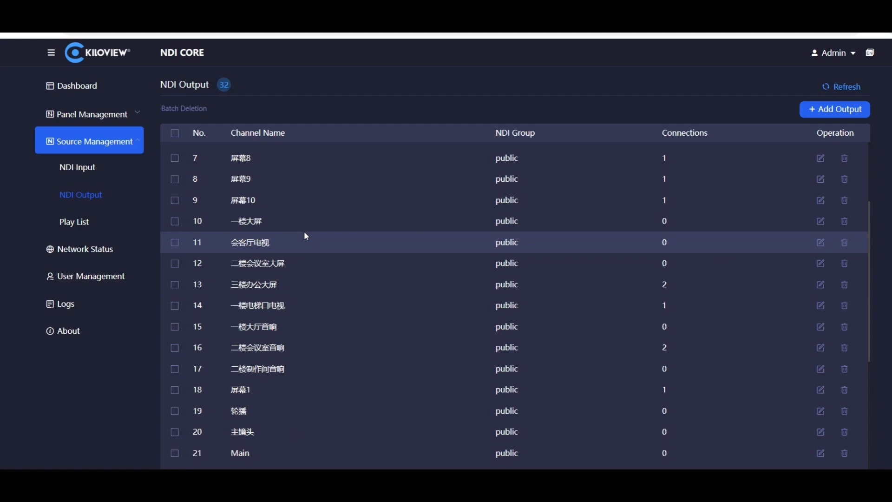
mouse_move(214, 238)
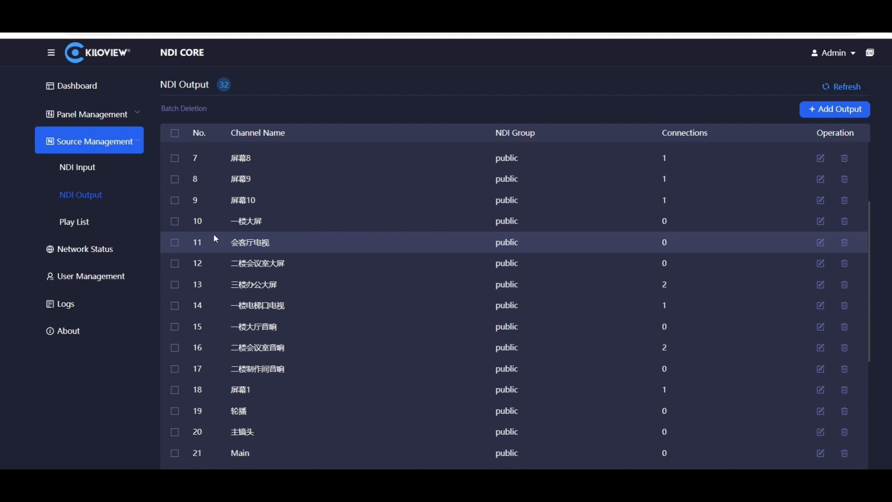
click(74, 221)
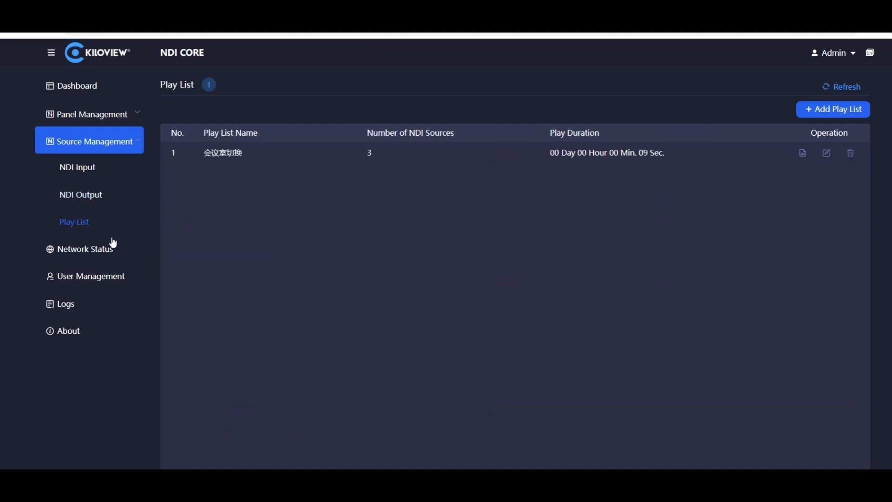
mouse_move(400, 236)
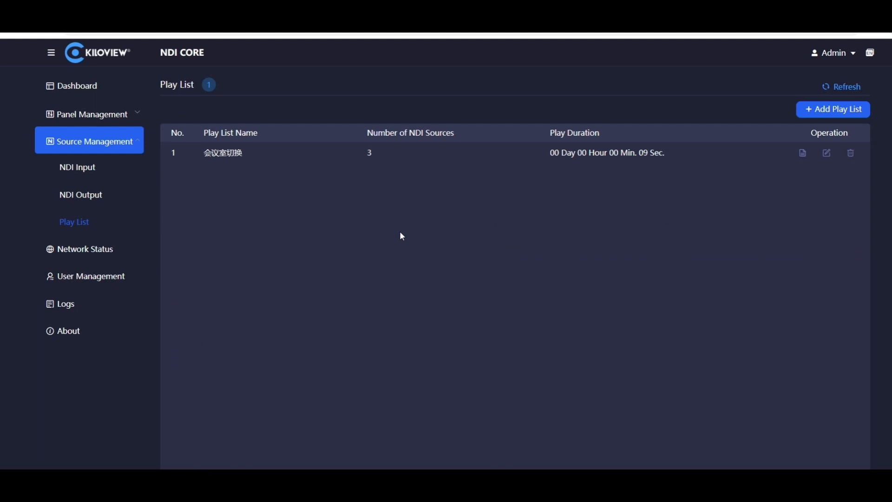
mouse_move(854, 192)
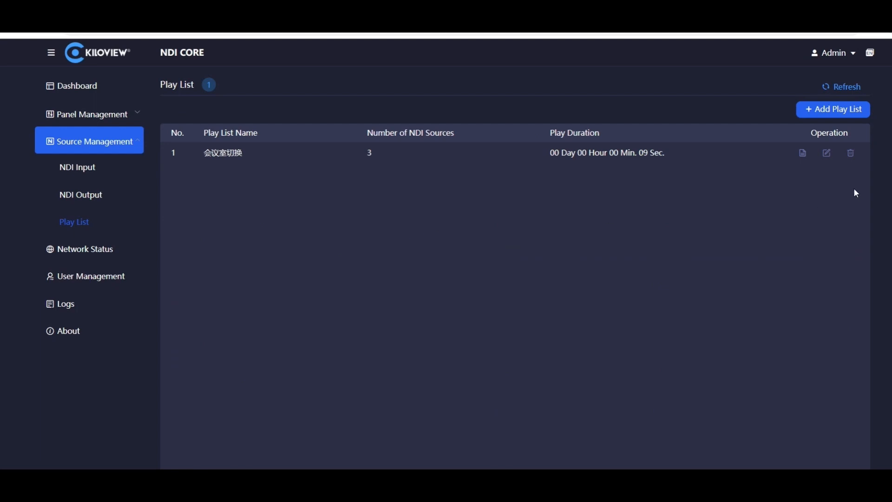
mouse_move(825, 152)
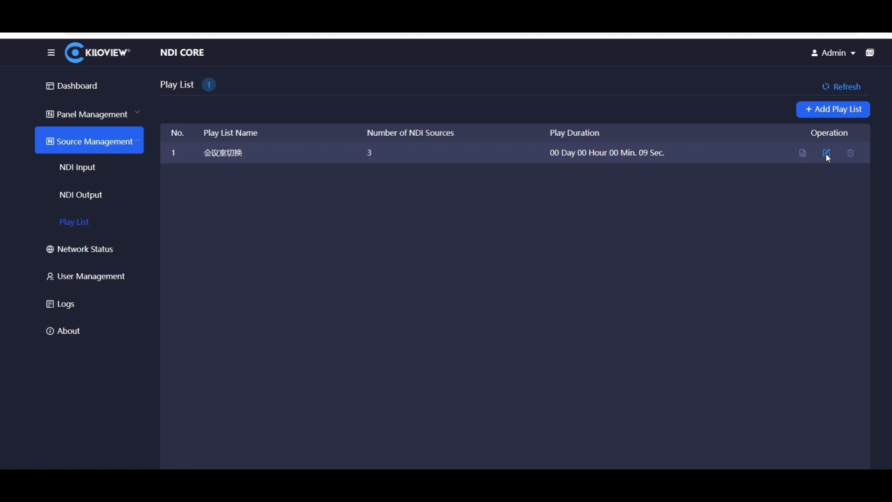
click(826, 152)
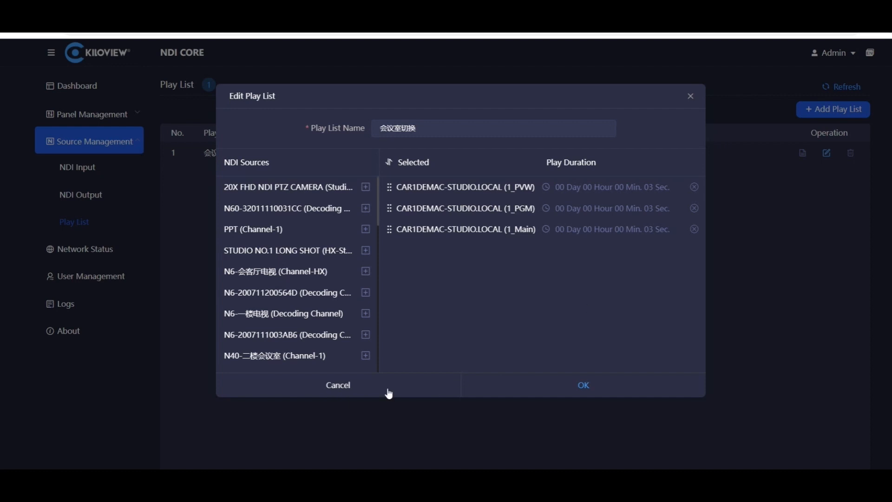
click(582, 385)
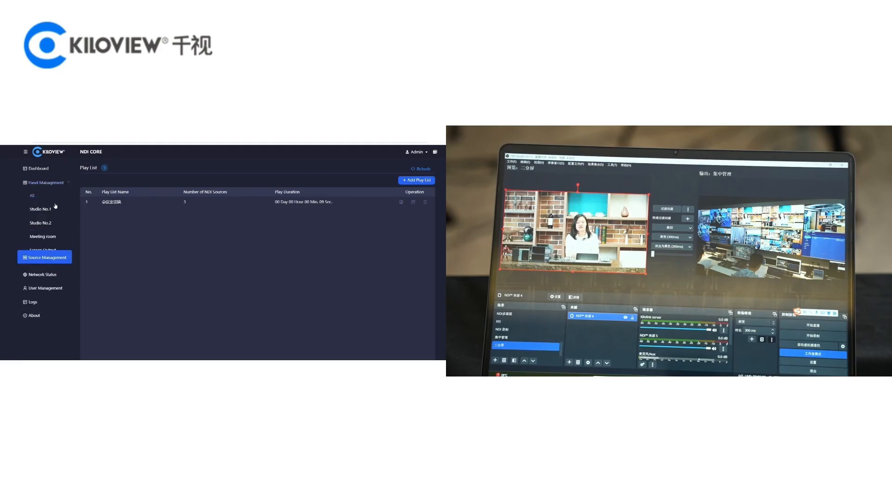
Step: Show Studio No.1's crosspoint matrix and scroll through its input-to-output routes
click(41, 209)
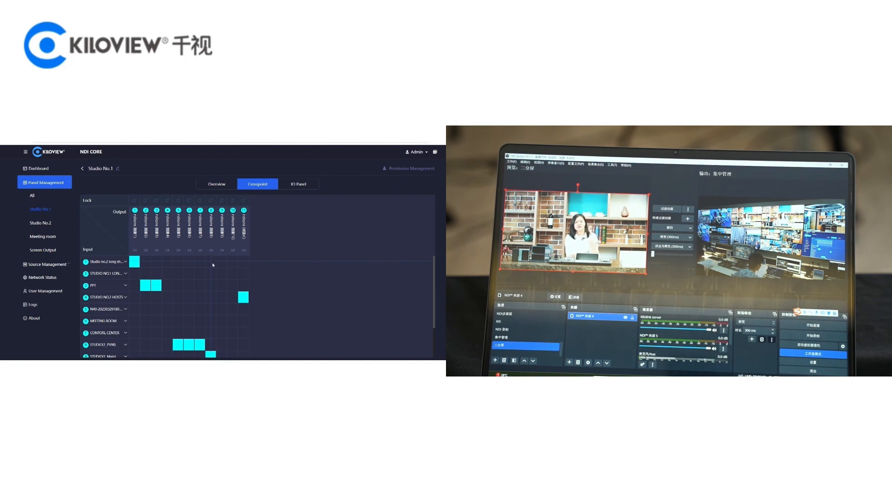
scroll(down, 3)
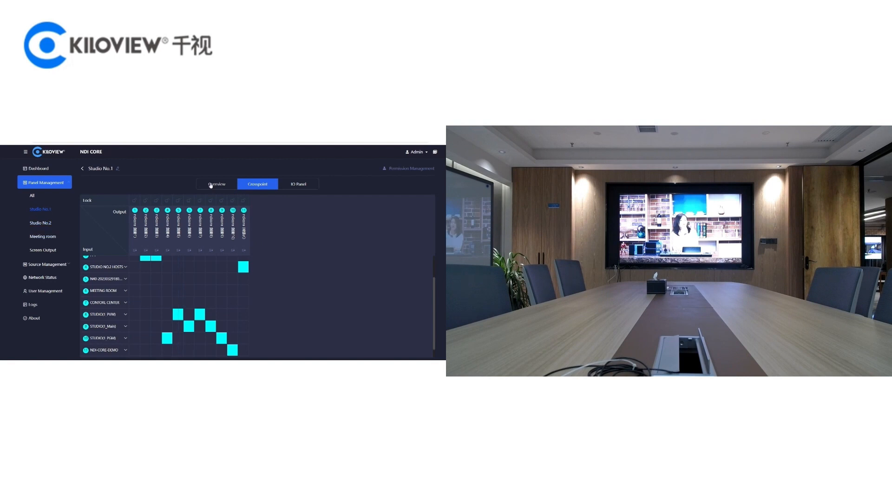
Step: Show Studio No.1's Overview with its 12 NDI inputs and 11 outputs
click(216, 183)
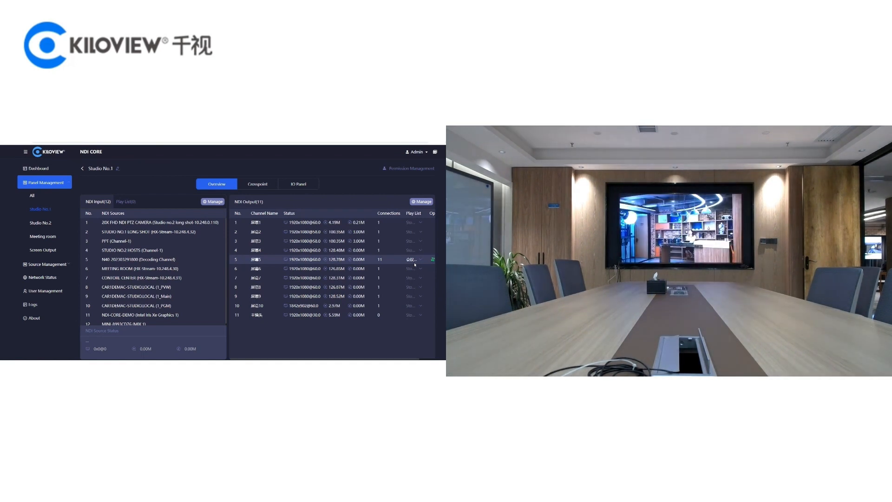
Step: Change output 5's source in Overview and toggle a routing cell in the Crosspoint grid
click(135, 305)
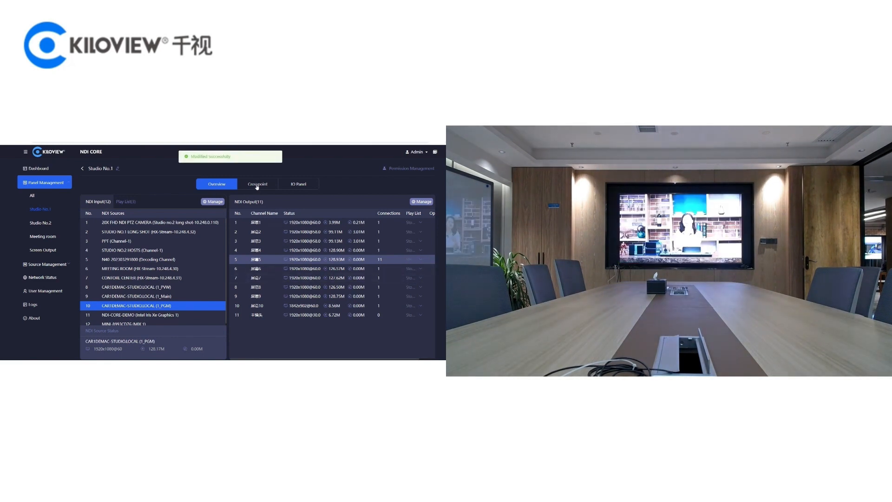
click(257, 184)
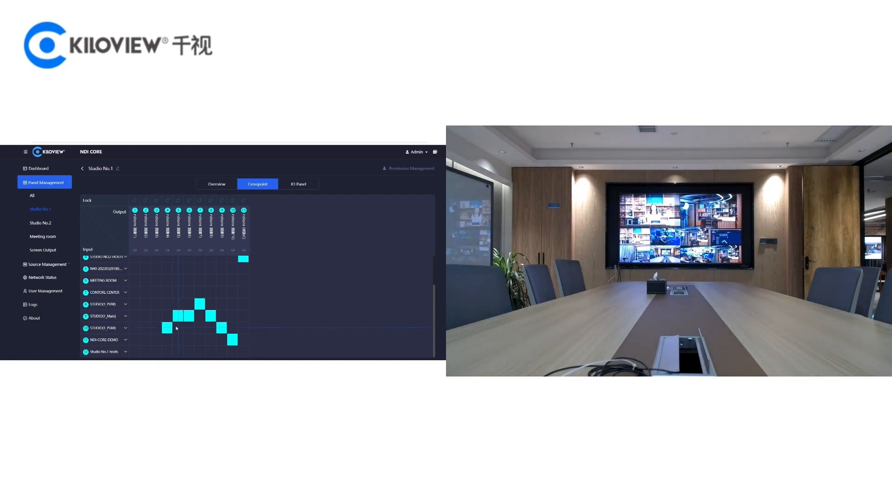
click(178, 327)
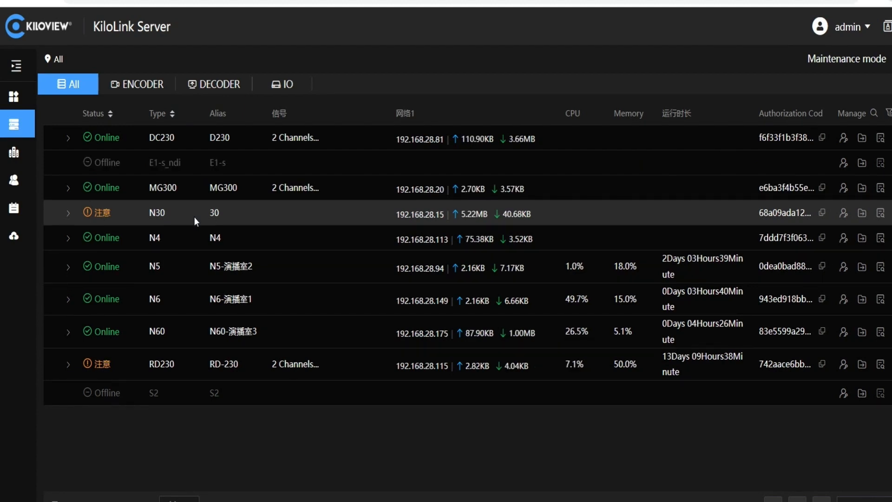
mouse_move(169, 198)
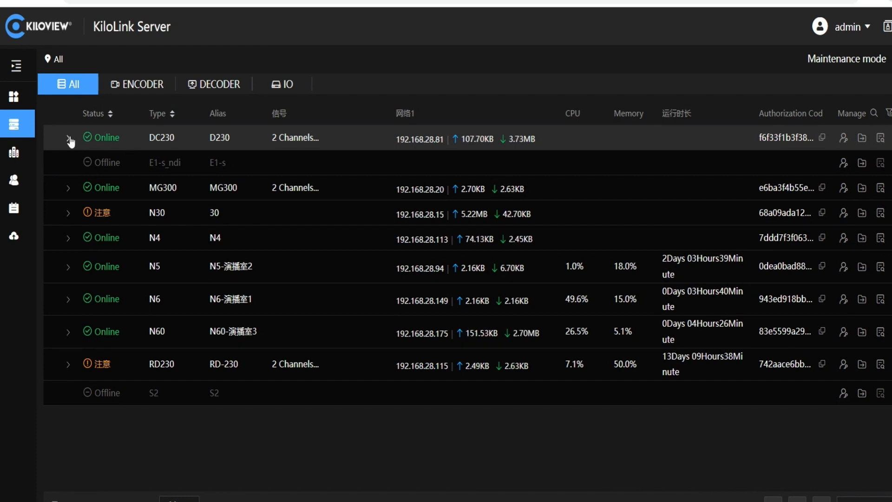
Step: Expand the DC230, MG300 and N4 rows to reveal their output and source details
click(68, 138)
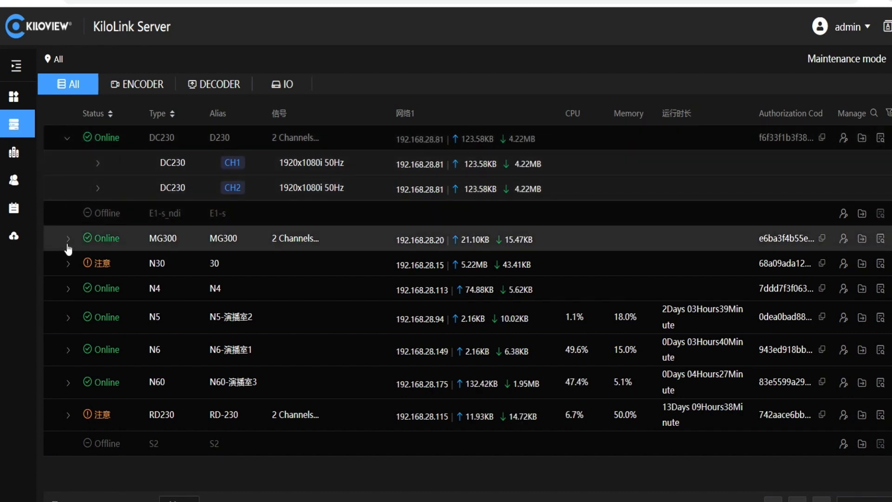
click(67, 238)
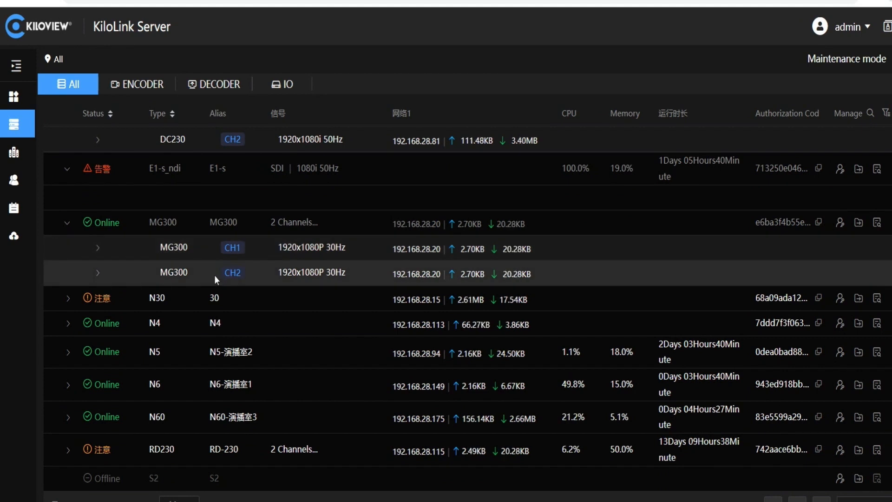
click(68, 322)
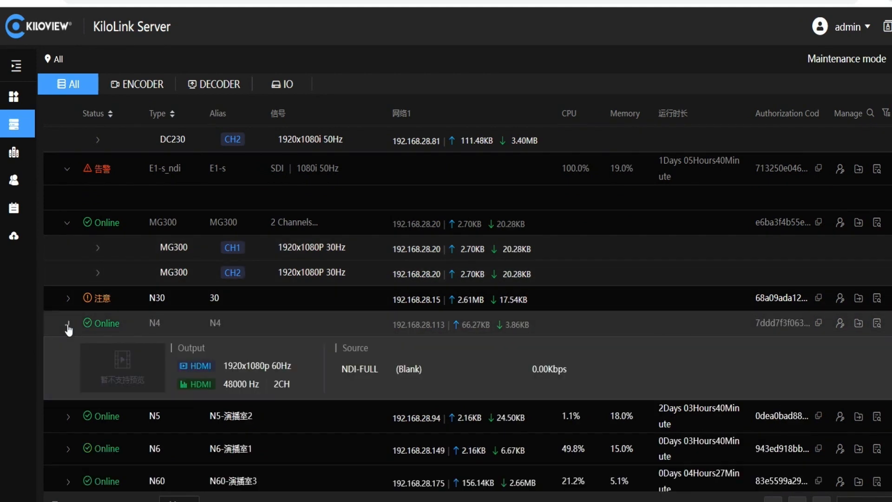
scroll(down, 3)
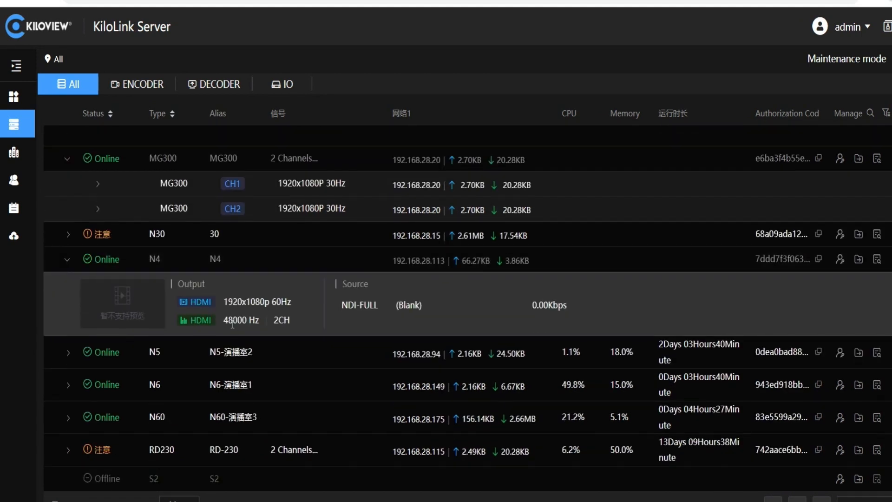
mouse_move(258, 365)
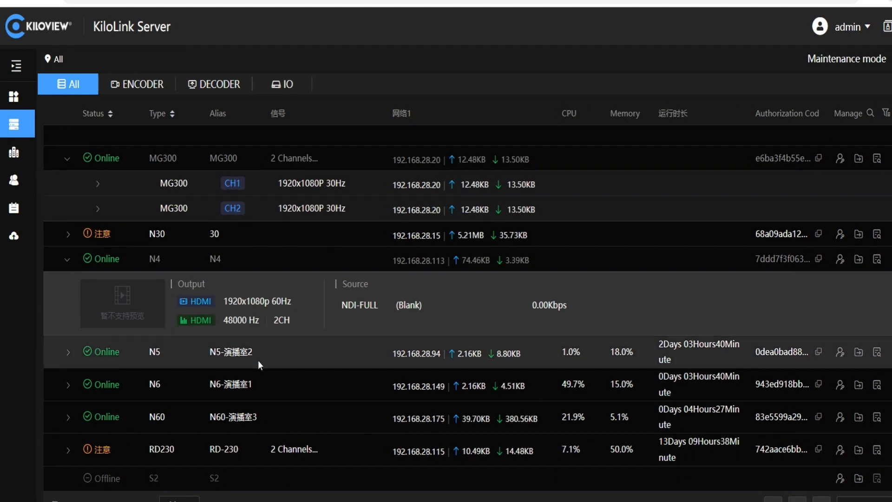
mouse_move(552, 378)
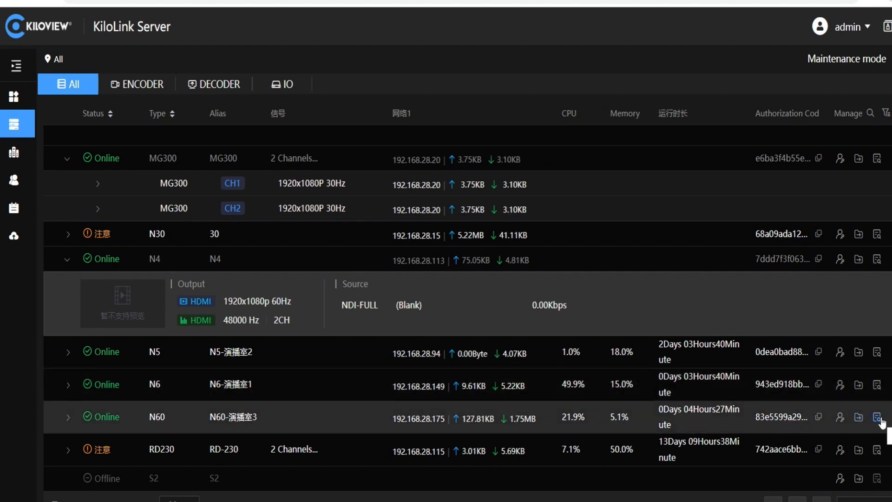
Step: Inspect N60's decoder output (E1-S Chan 1, 1080p50) and presets, then return to the list
click(876, 417)
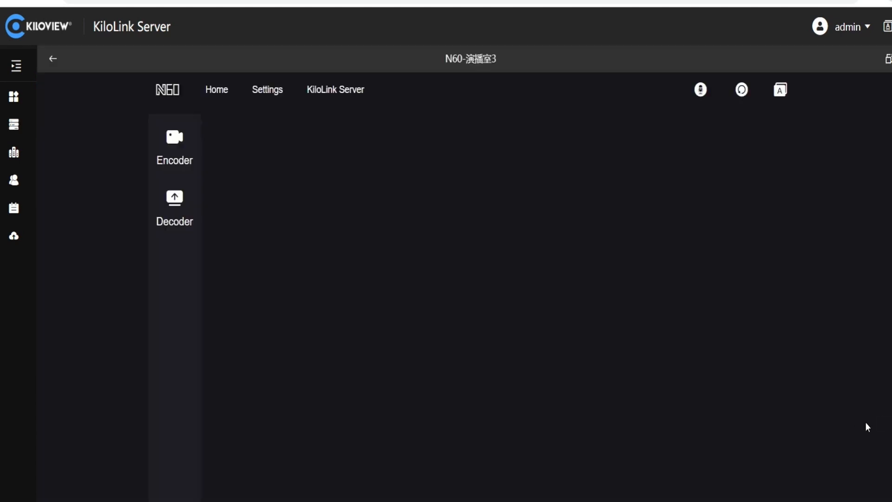
click(174, 207)
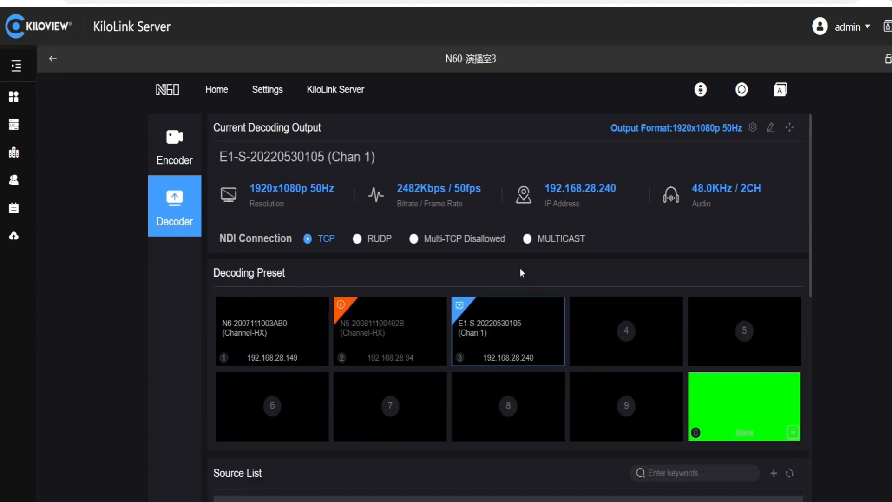
mouse_move(376, 186)
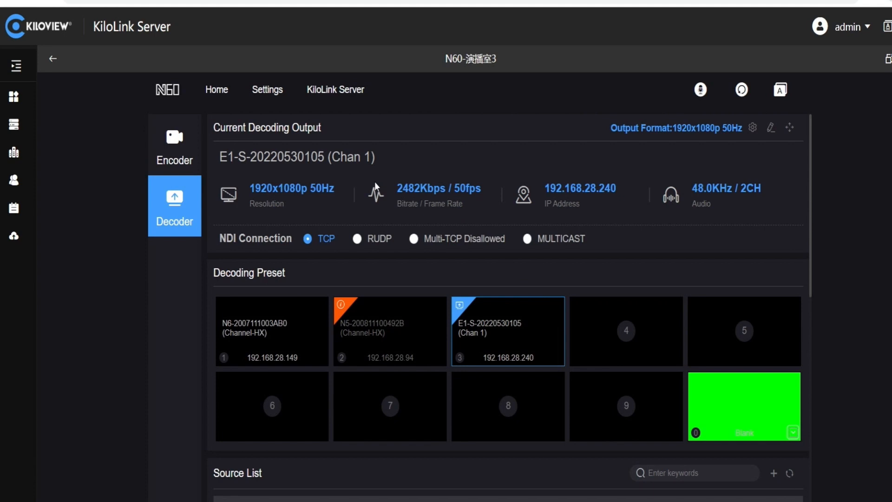
scroll(down, 3)
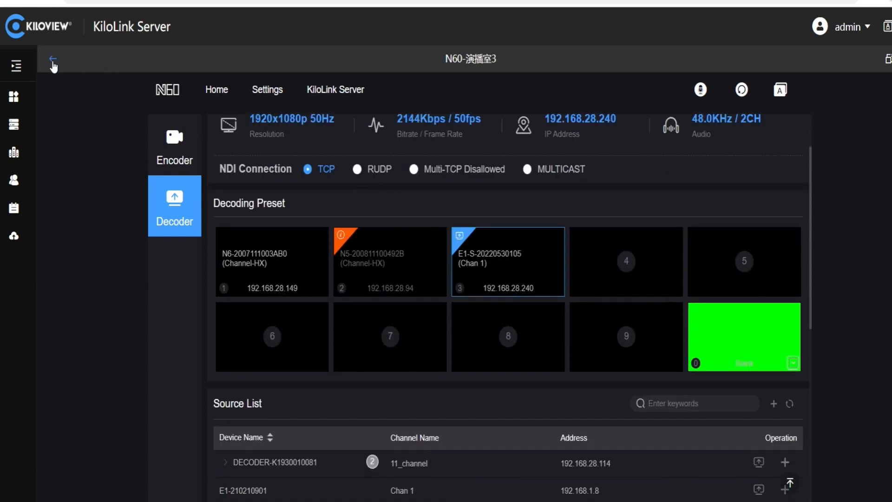
click(52, 59)
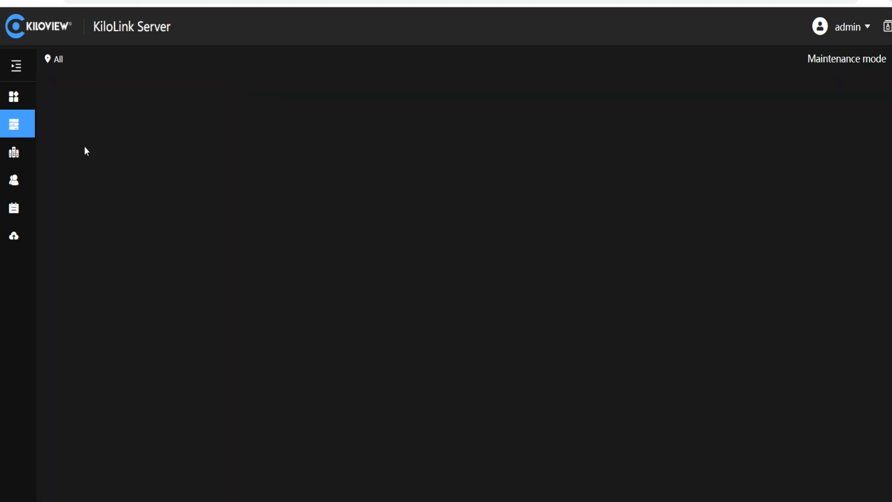
Step: In Maintenance mode, filter by DC230, then E1-s_ndi, returning to All devices each time
click(14, 124)
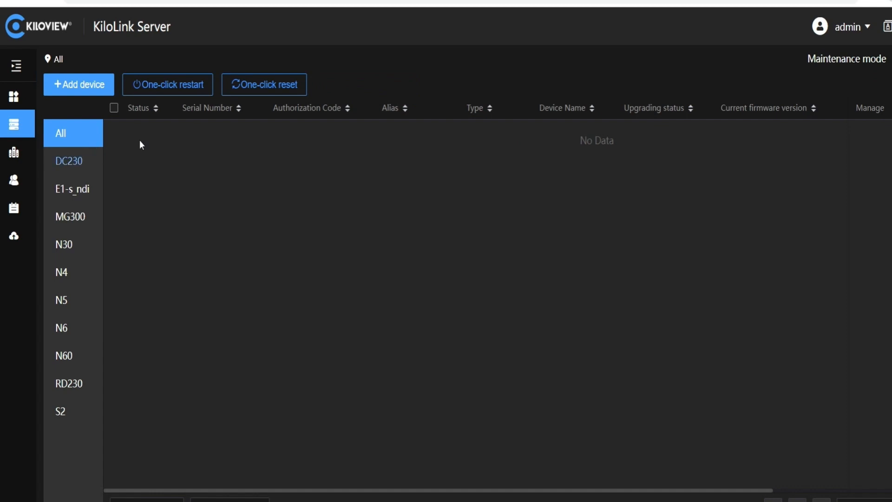
click(67, 161)
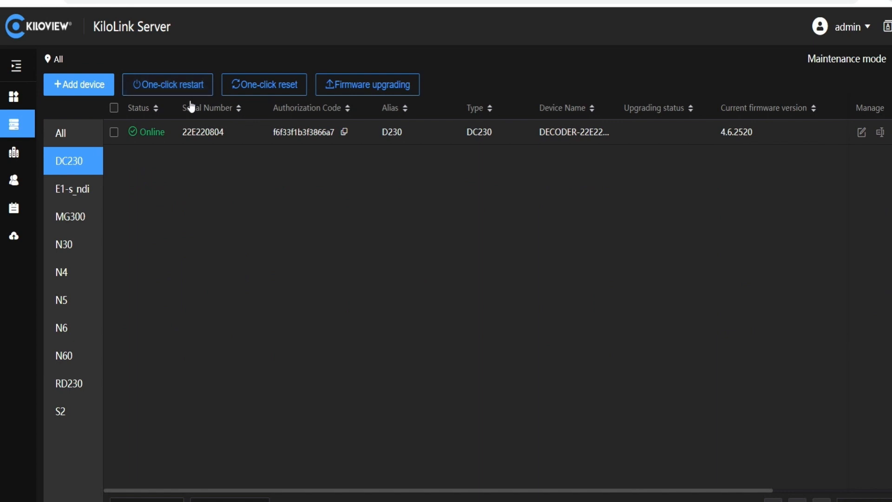
mouse_move(191, 144)
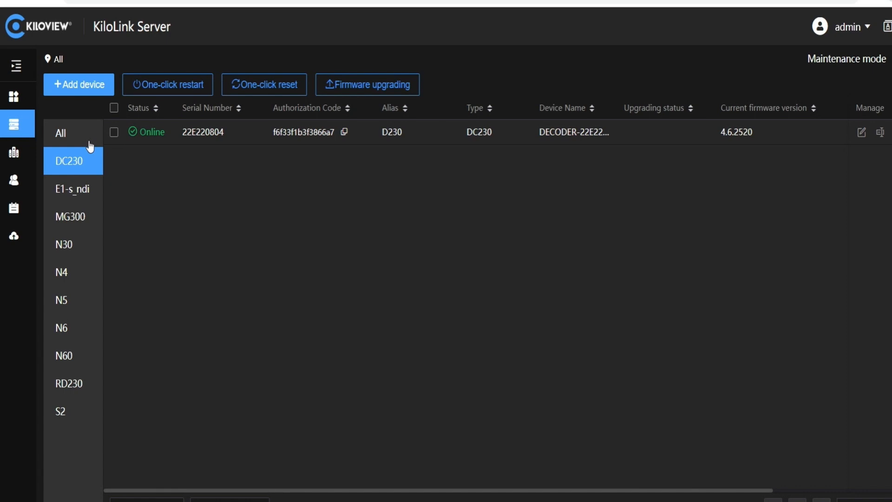
click(61, 132)
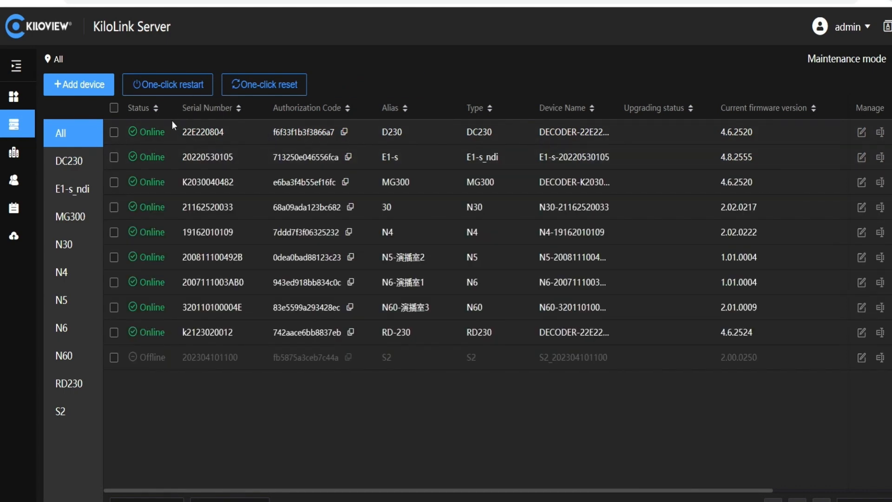
click(73, 188)
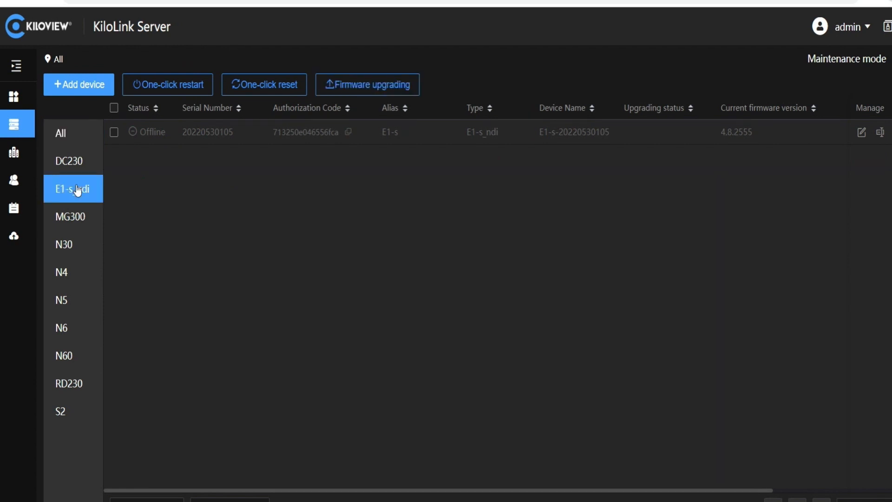
mouse_move(110, 171)
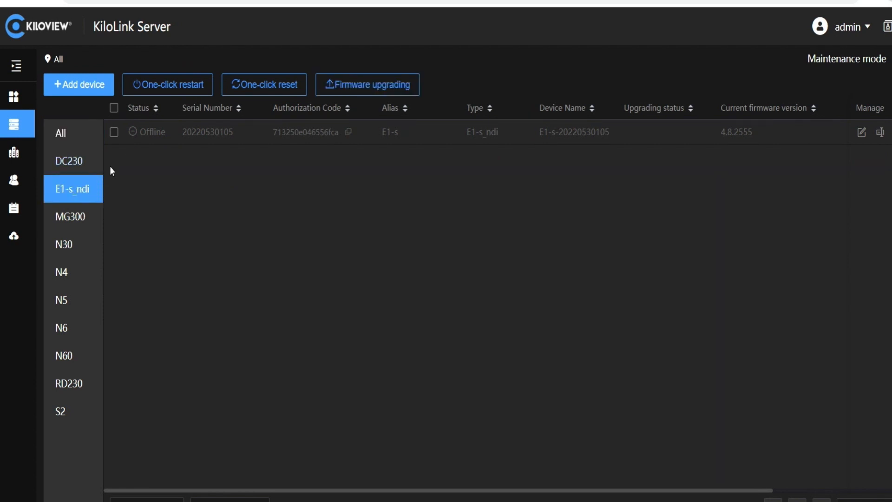
mouse_move(267, 113)
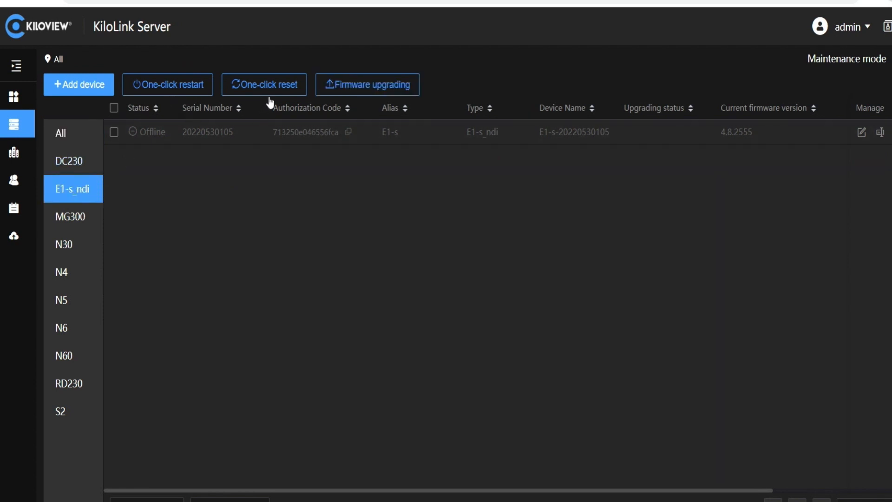
mouse_move(94, 134)
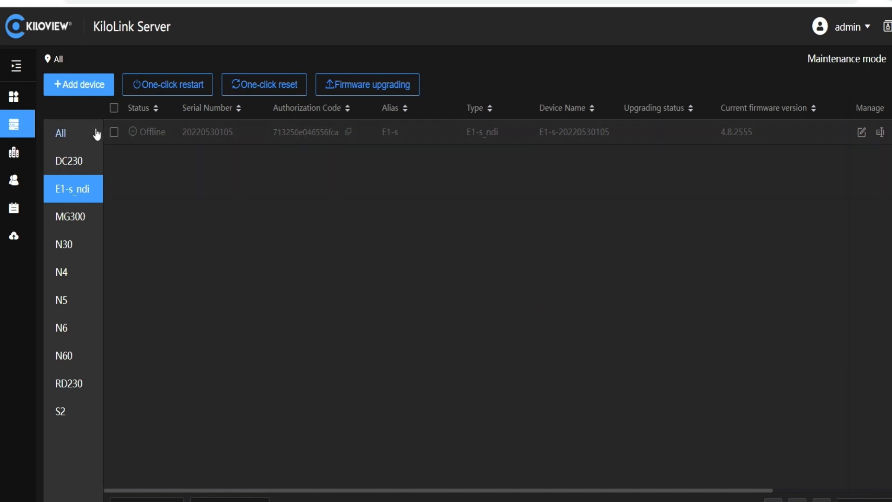
click(61, 133)
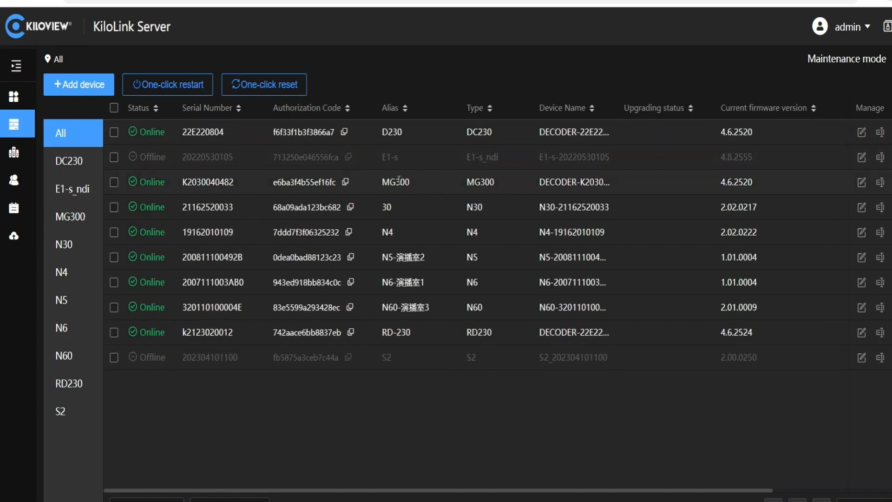
mouse_move(293, 105)
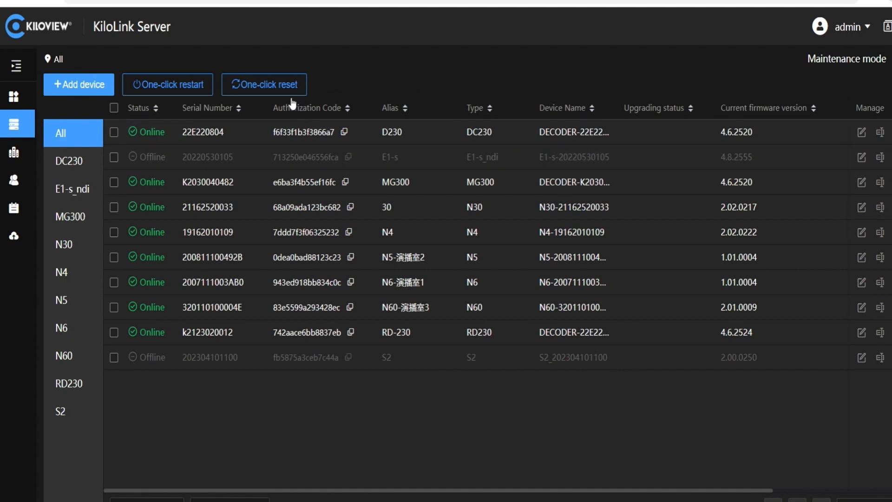